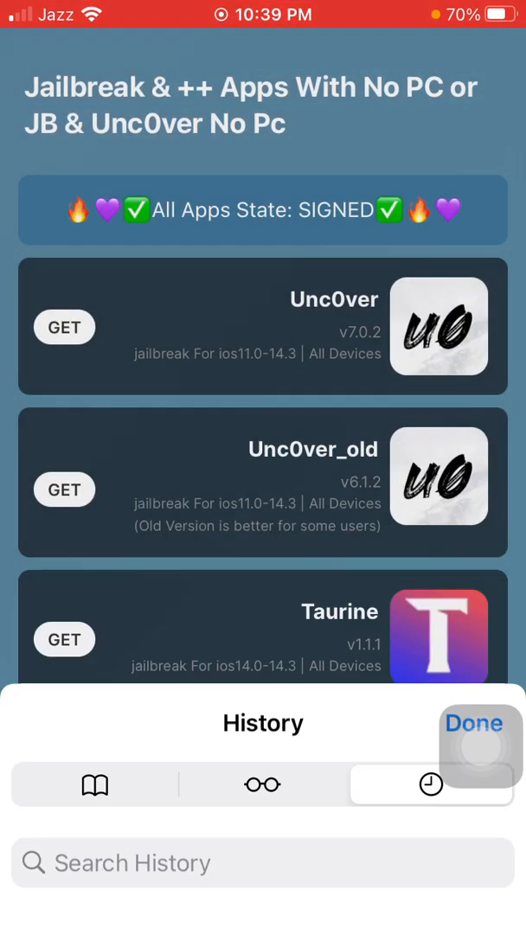
Review this evening's Google visits in Safari's History list, then return to the home screen
click(473, 723)
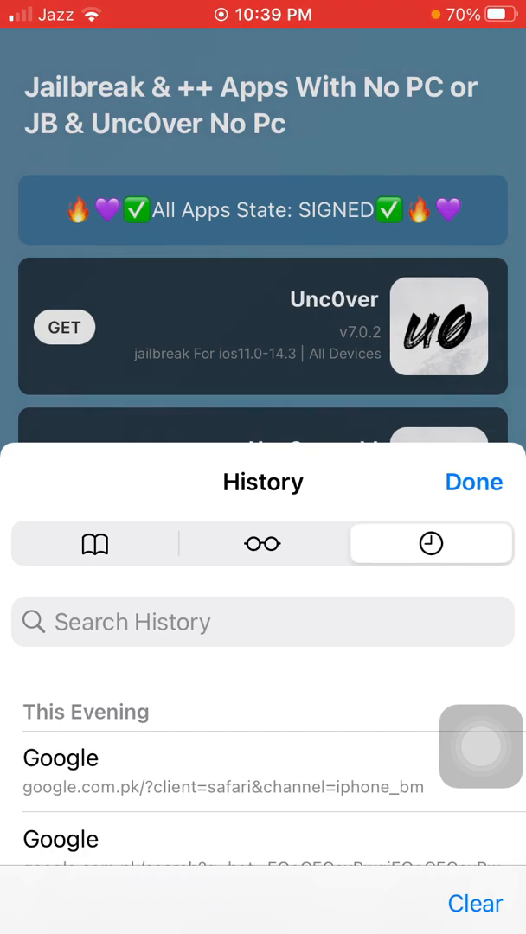
click(474, 902)
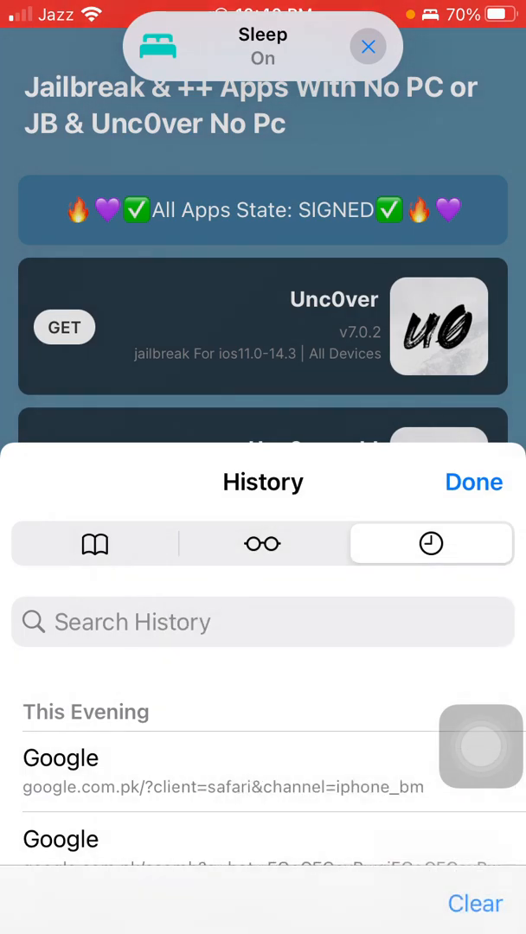
click(474, 481)
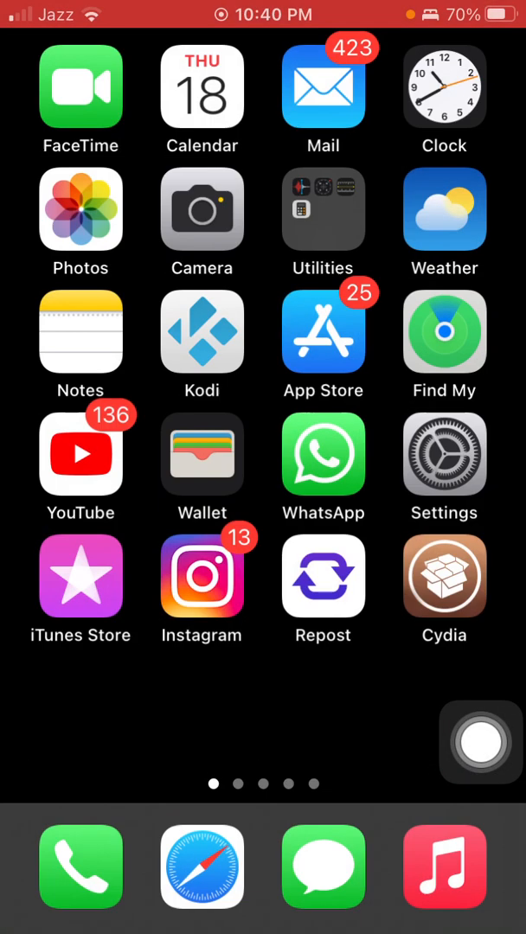
Reach the Clear History and Website Data option at the bottom of Settings > Safari
click(442, 453)
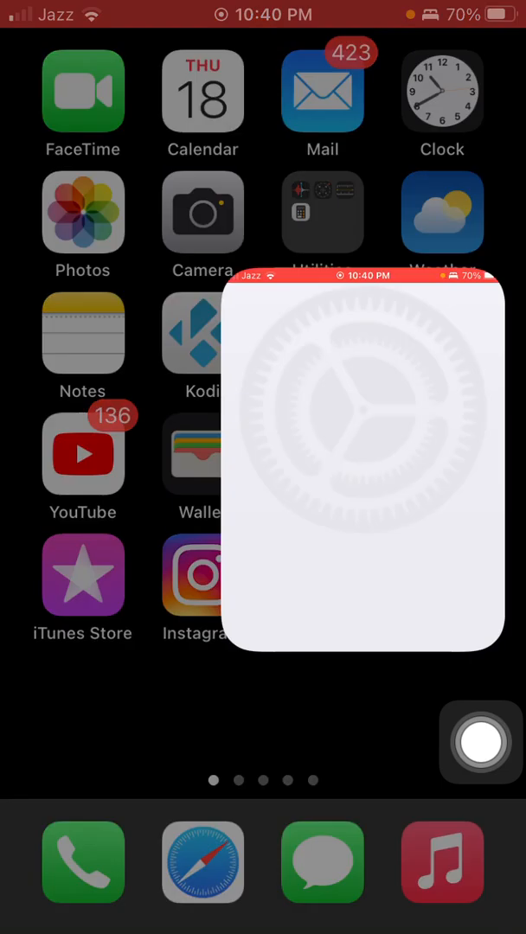
click(363, 463)
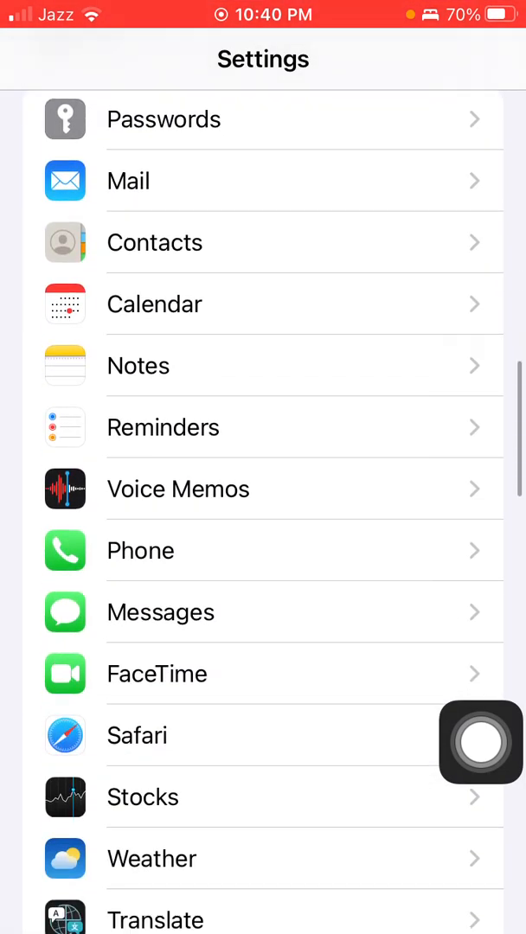
click(138, 735)
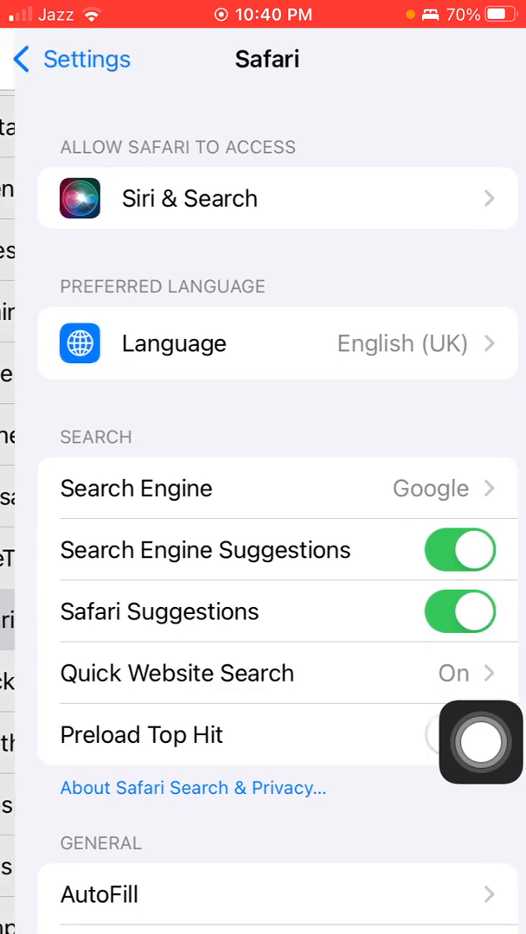
scroll(down, 3)
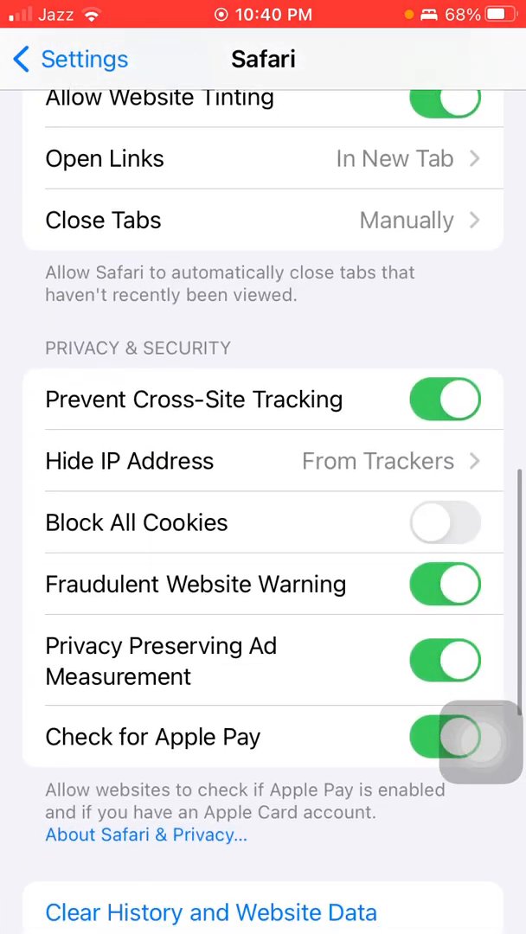
scroll(down, 3)
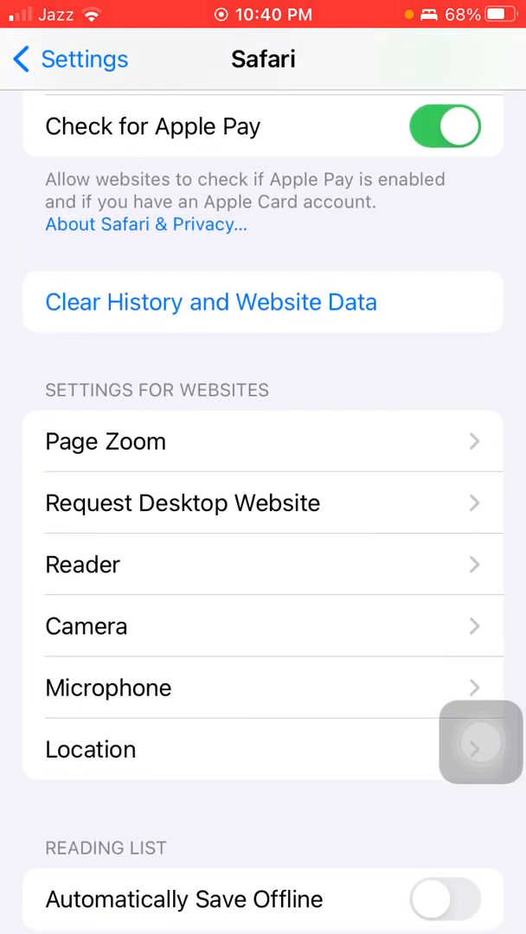
Clear Safari's history, cookies and browsing data via the confirmation sheet
click(211, 301)
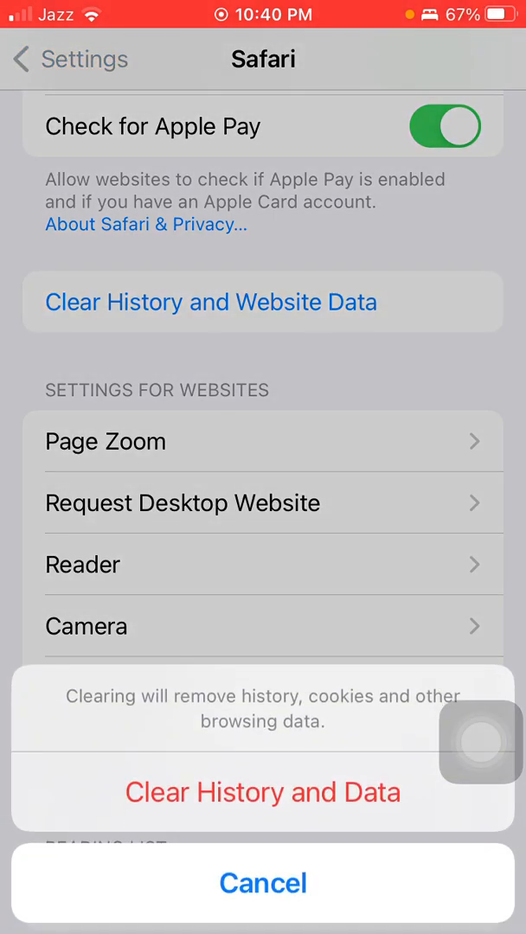
click(263, 881)
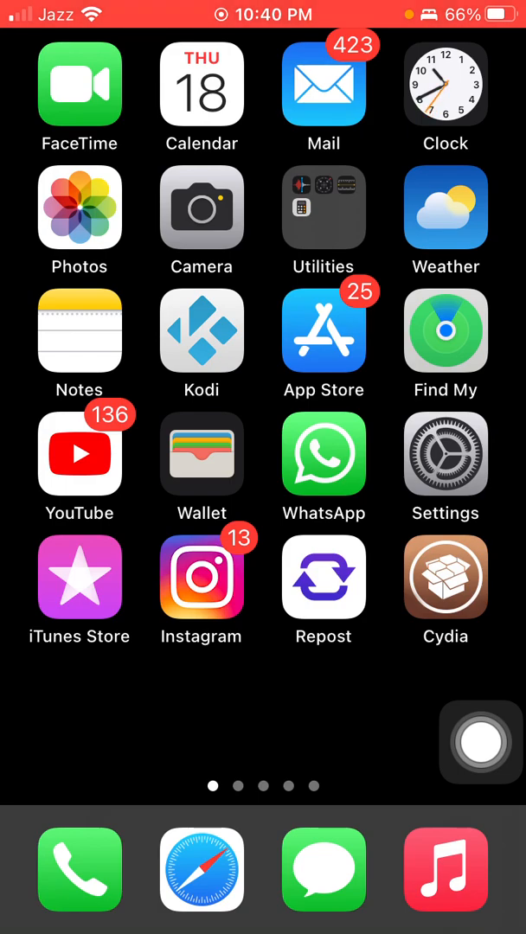
Scroll the main Settings list, then bring up WhatsApp's Chats list
click(446, 453)
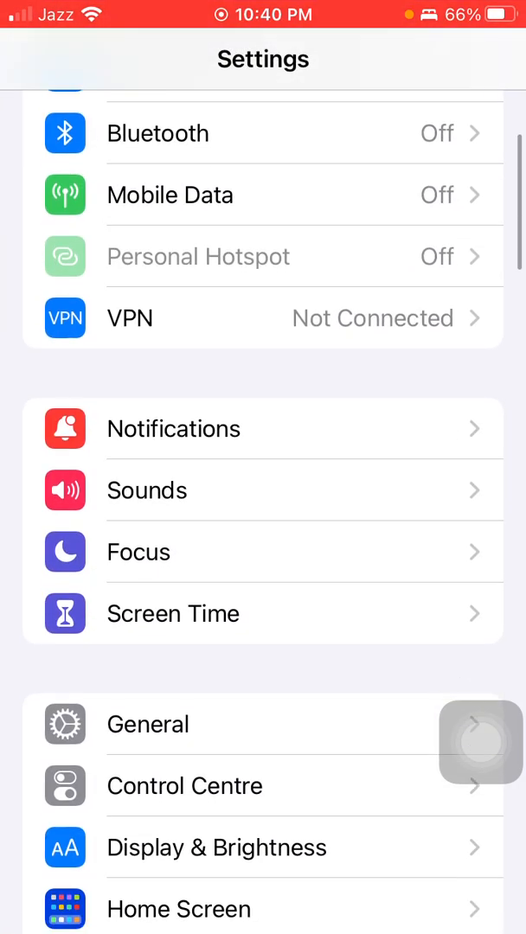
scroll(down, 3)
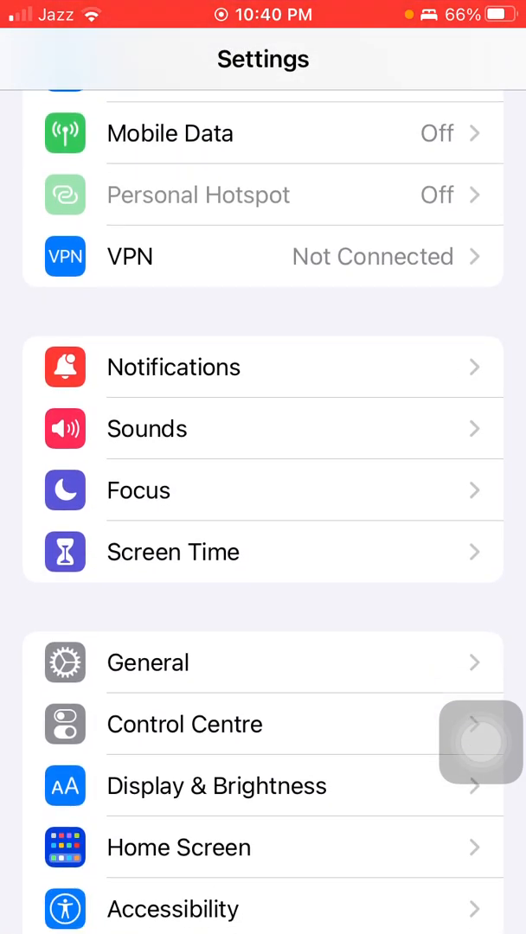
click(147, 662)
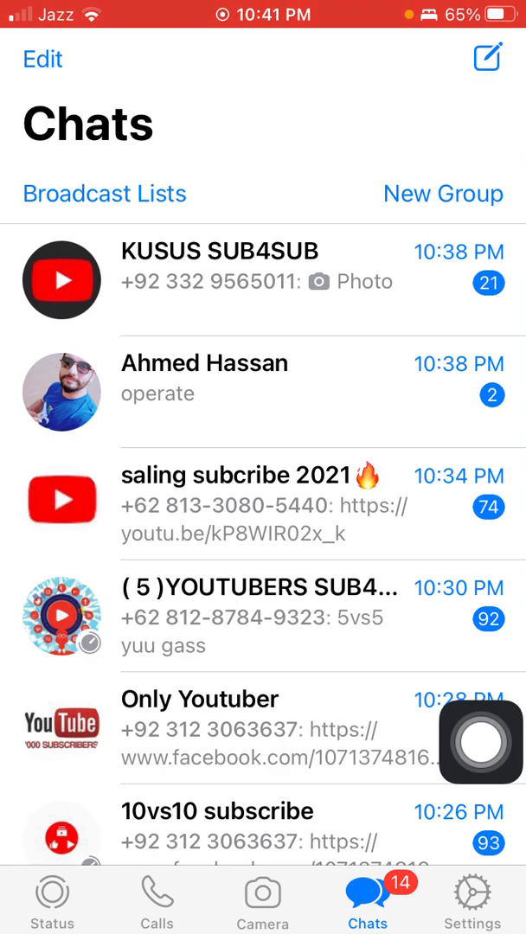
Look through older WhatsApp conversations, then return home via AssistiveTouch
scroll(down, 3)
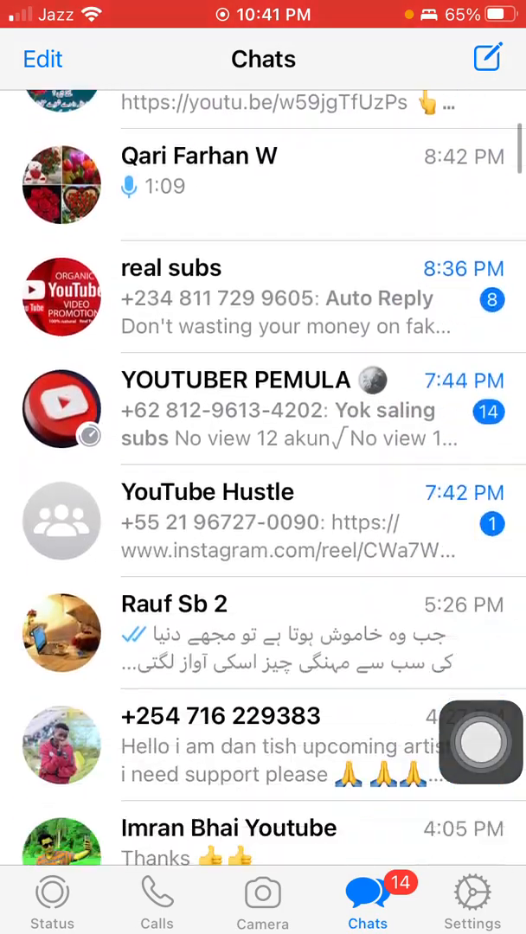
scroll(down, 3)
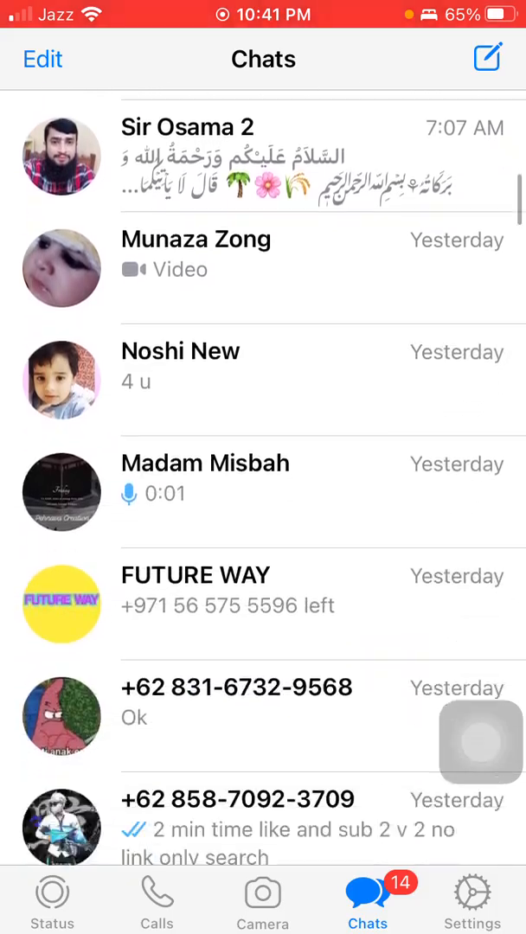
scroll(down, 3)
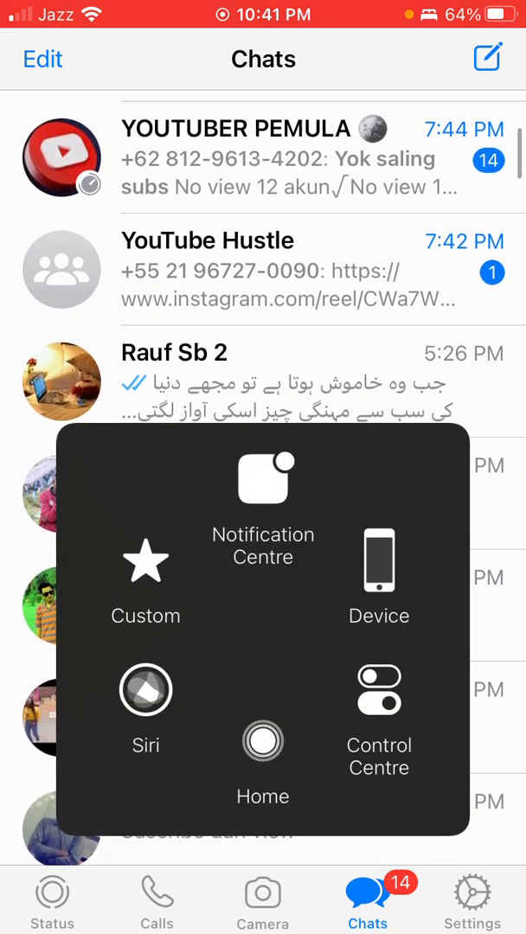
click(262, 754)
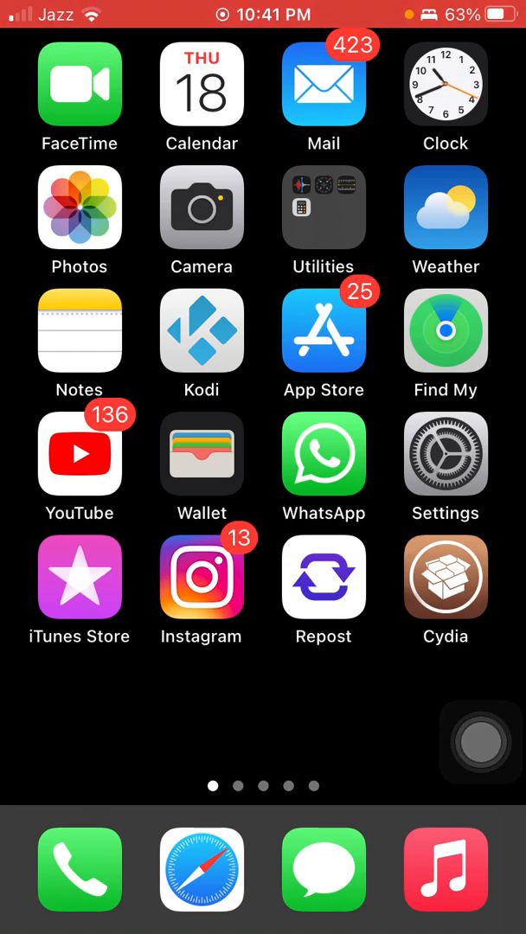
click(446, 453)
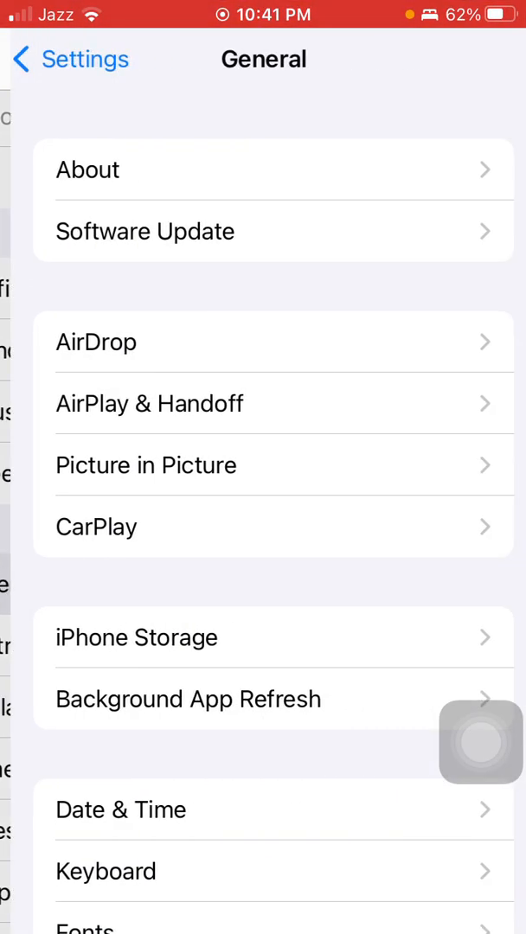
scroll(down, 3)
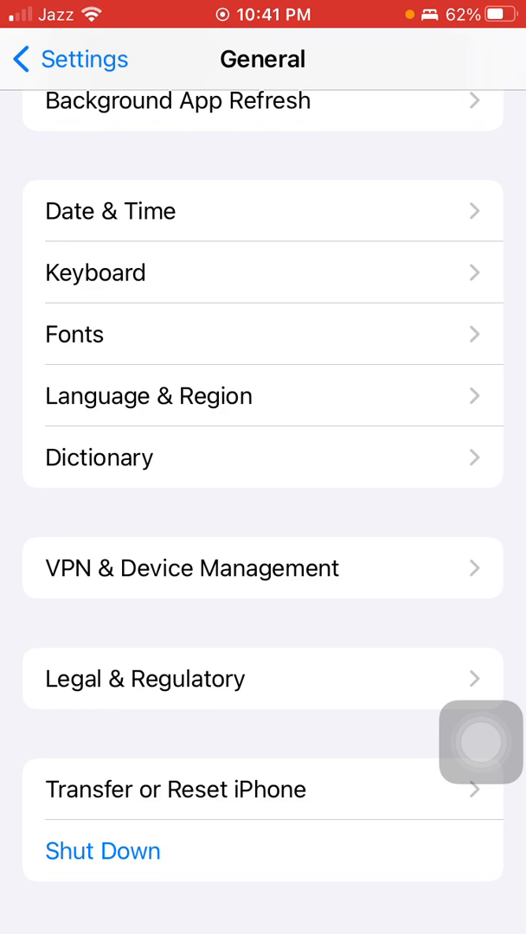
click(177, 788)
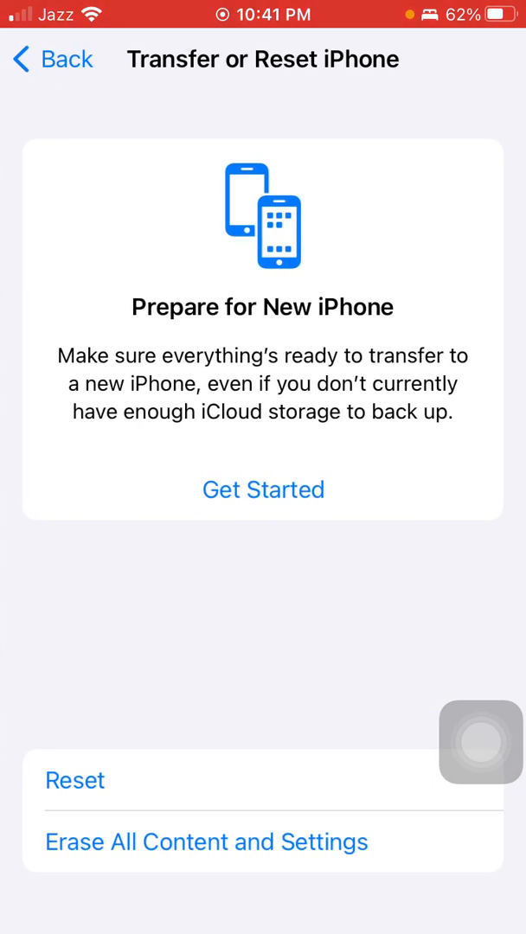
click(206, 840)
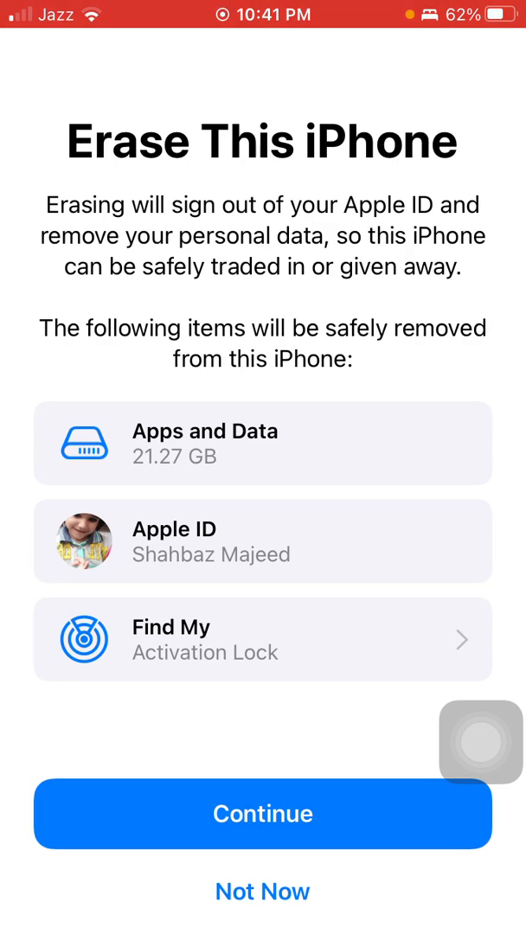
scroll(down, 3)
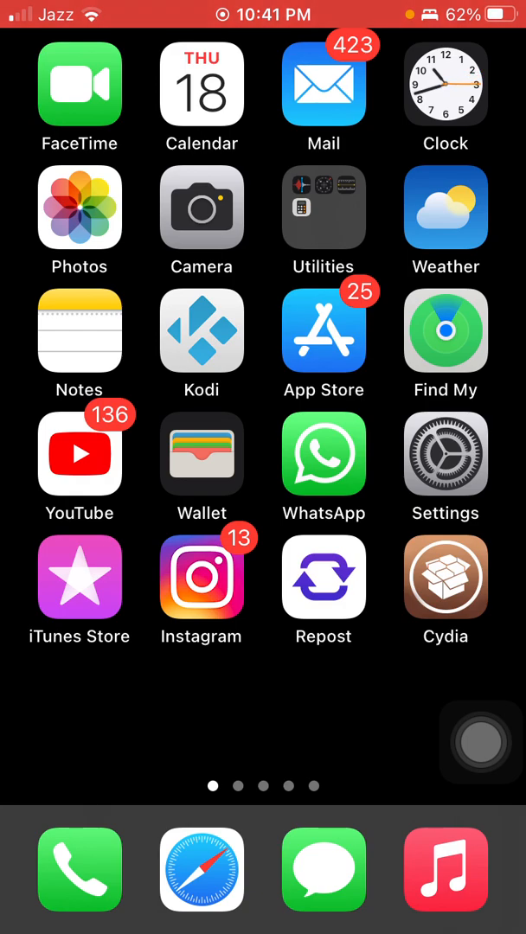
click(446, 453)
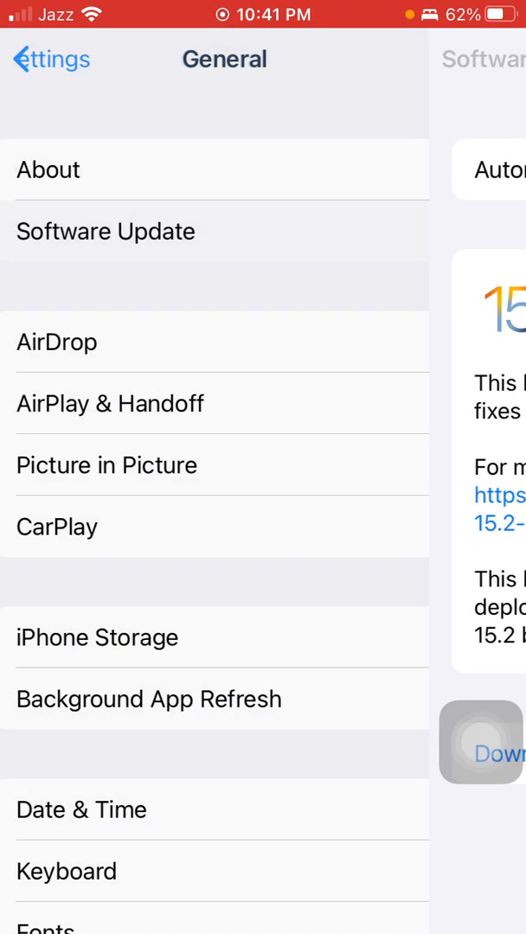
click(35, 58)
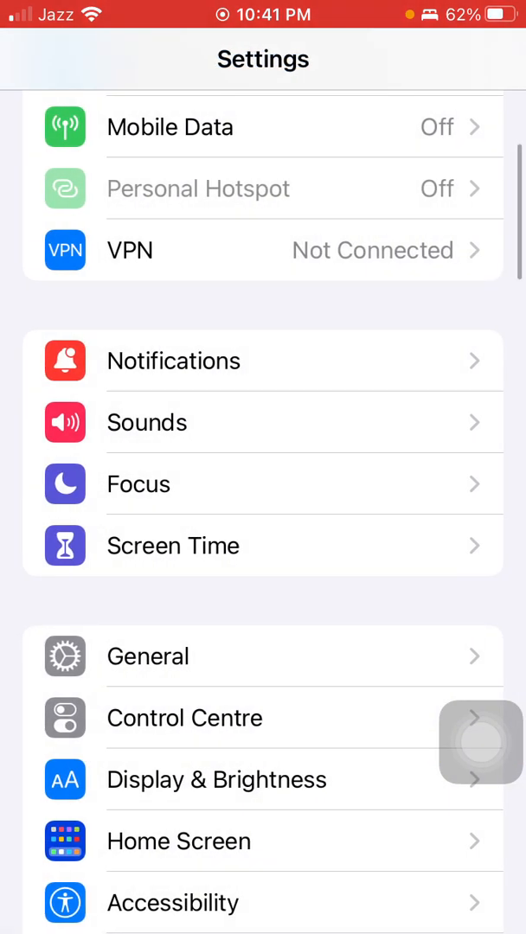
click(480, 742)
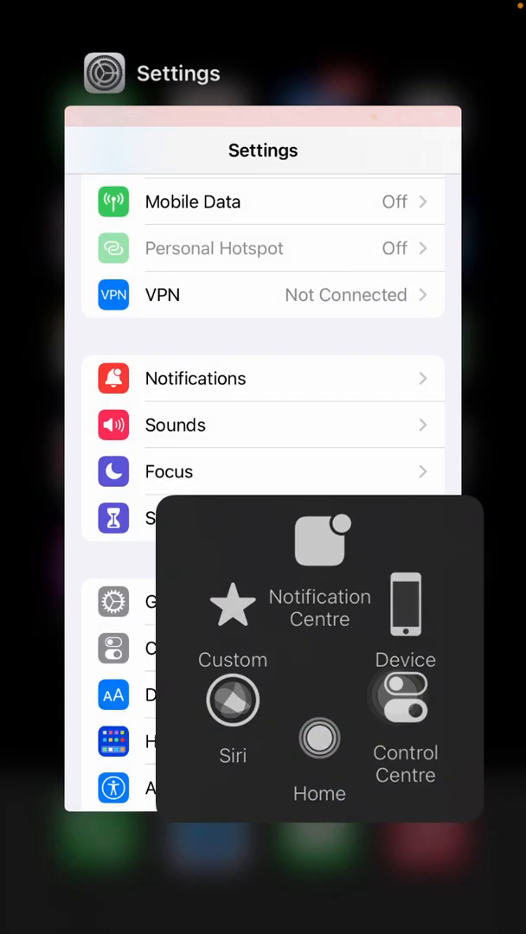
click(318, 738)
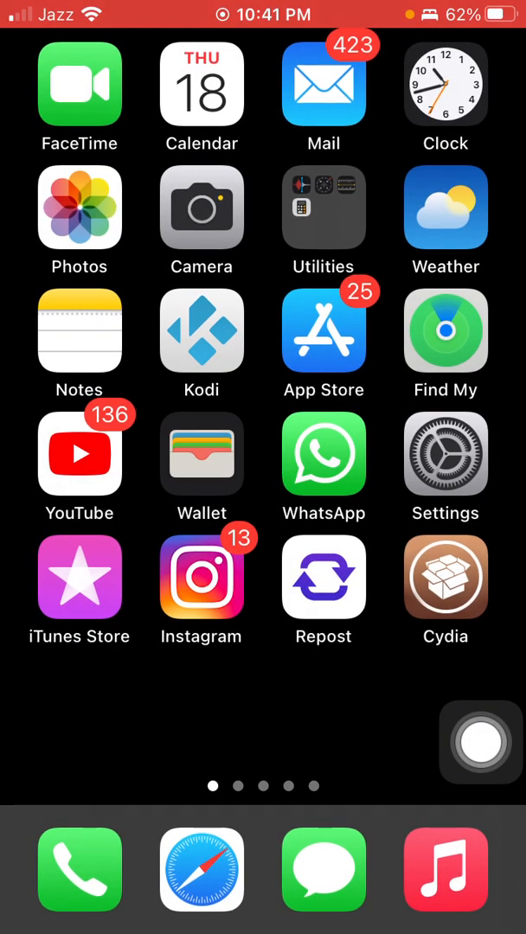